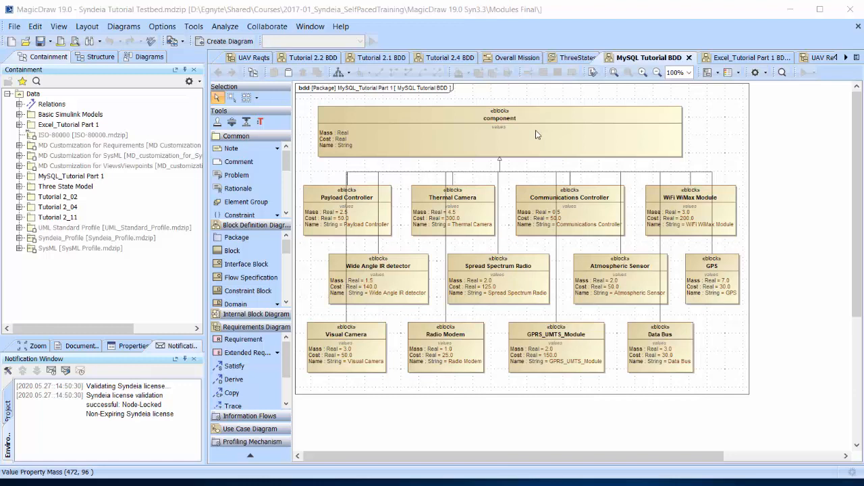
pyautogui.moveTo(523, 133)
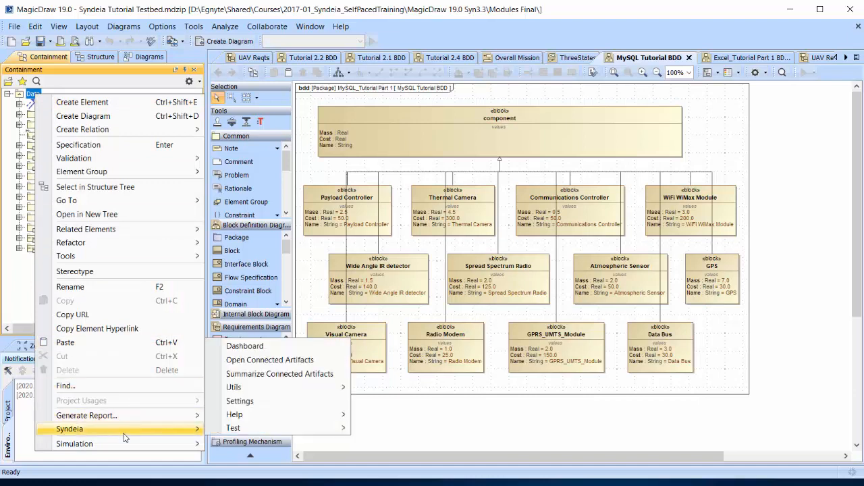
pyautogui.moveTo(245, 346)
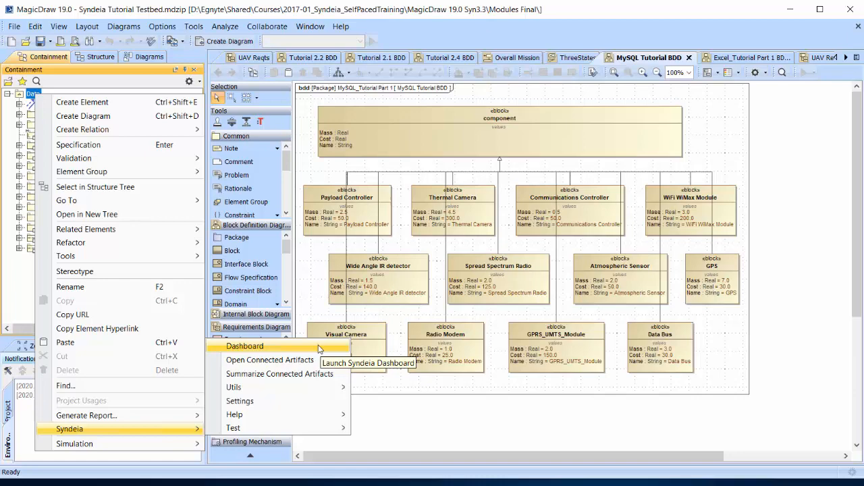
# Step: Launch the Syndeia dashboard and open the DZSB01 sandbox project
pyautogui.click(243, 346)
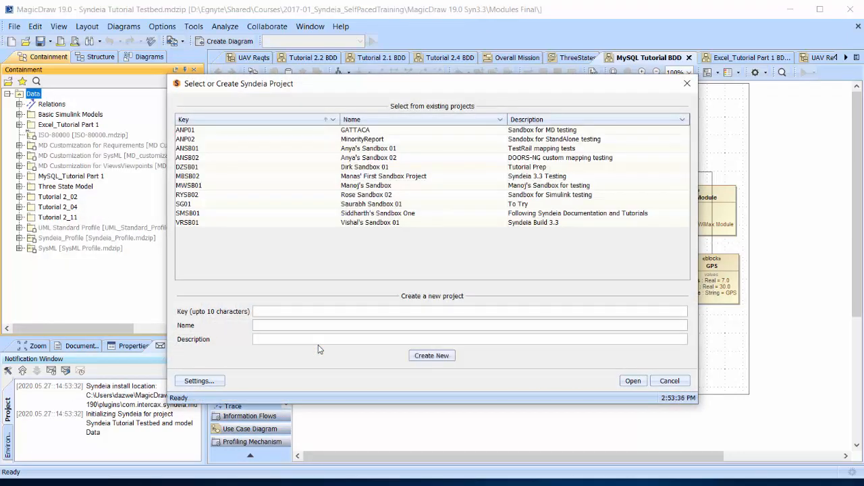
pyautogui.moveTo(313, 288)
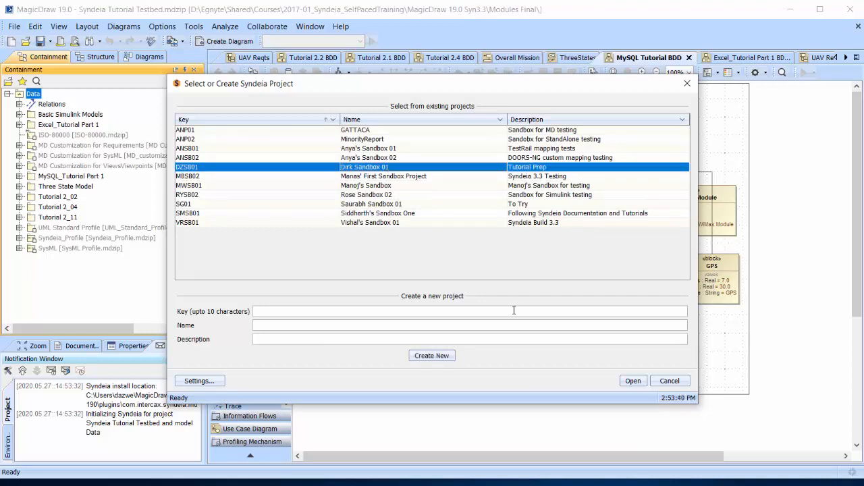
pyautogui.click(633, 380)
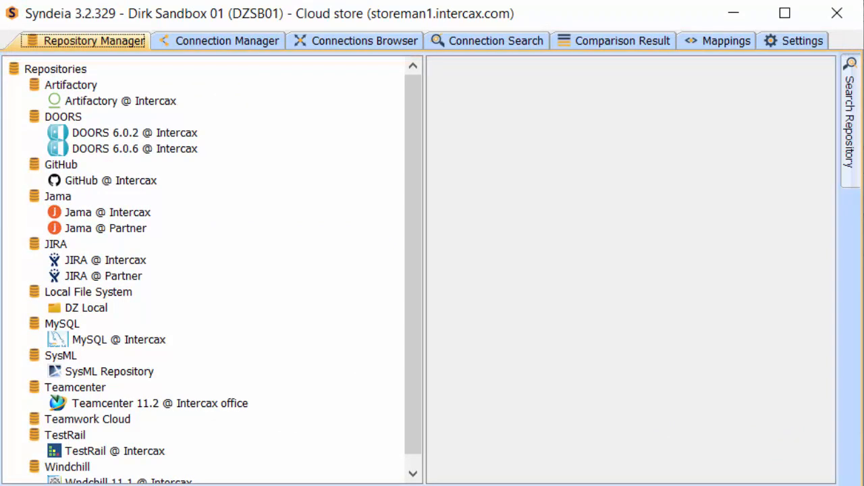
# Step: In Repository Manager, list all repositories, then show Jama @ Intercax's projects
pyautogui.click(88, 41)
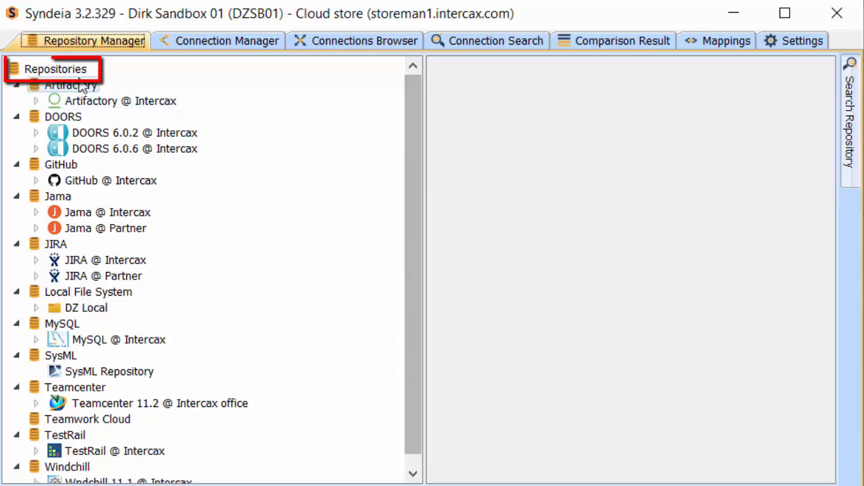
pyautogui.click(54, 68)
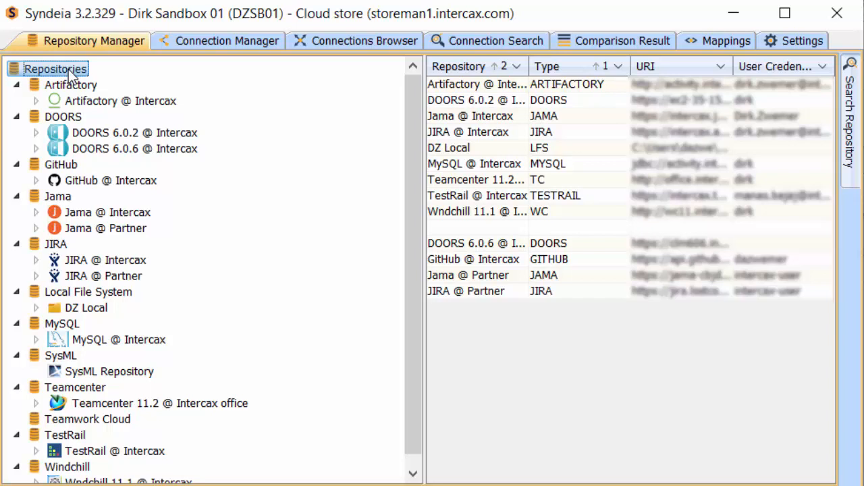
pyautogui.moveTo(99, 182)
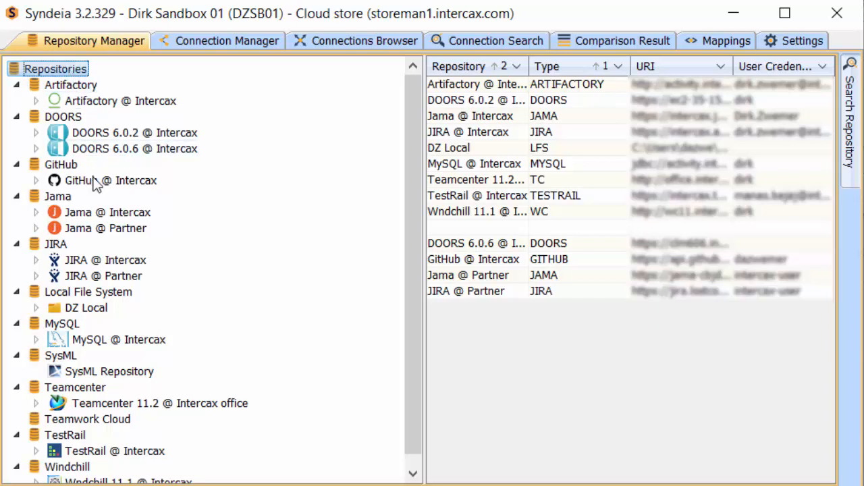
pyautogui.click(102, 212)
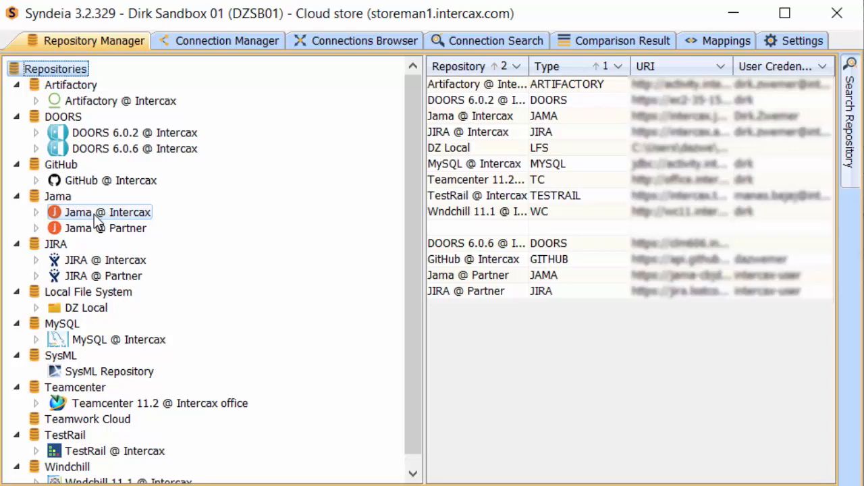
pyautogui.click(107, 212)
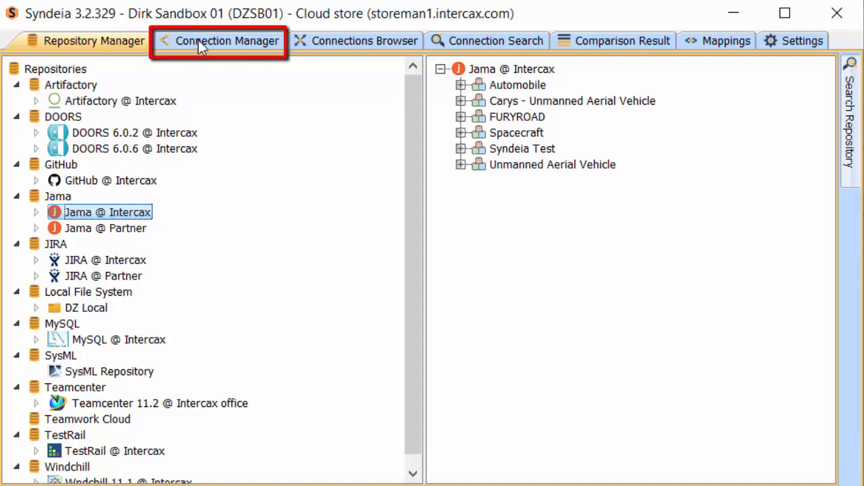
# Step: Load SysML Repository against Jama @ Intercax and expand Excel_Tutorial Part 1 and Syndeia Test
pyautogui.click(227, 41)
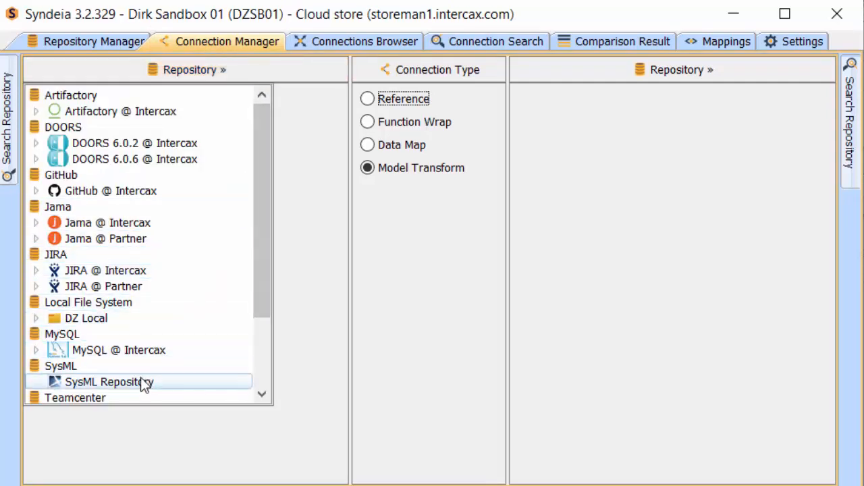
pyautogui.doubleClick(108, 381)
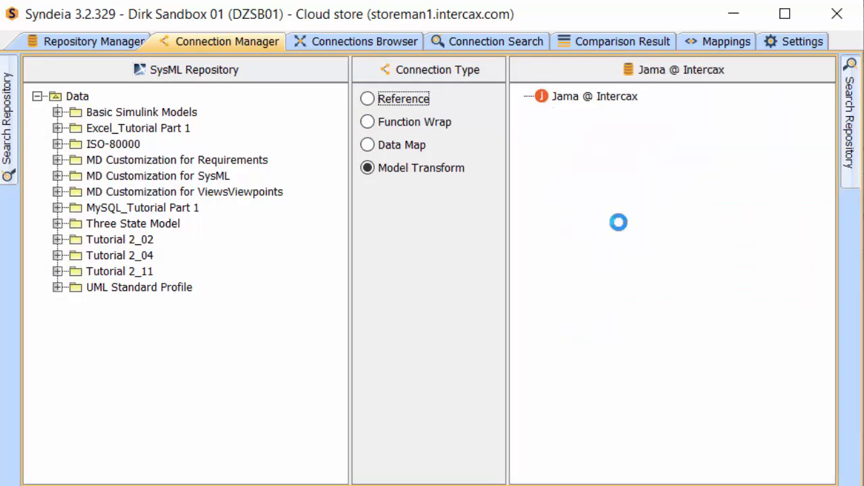
pyautogui.click(58, 128)
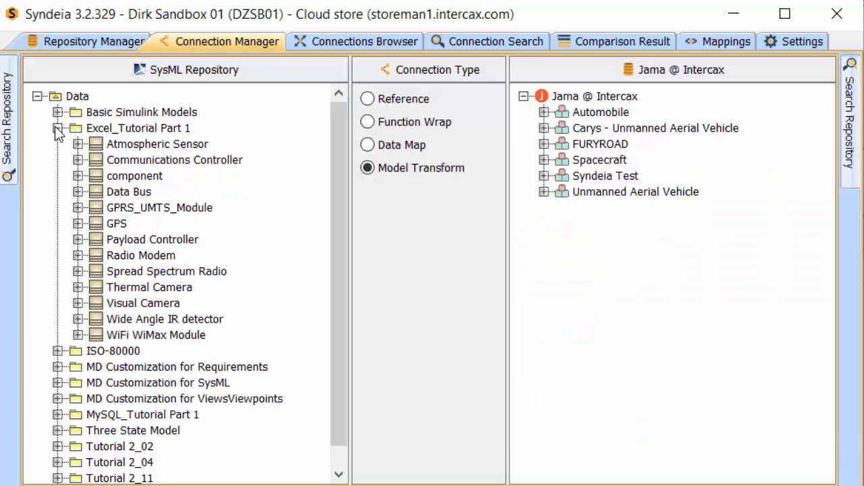
pyautogui.moveTo(68, 133)
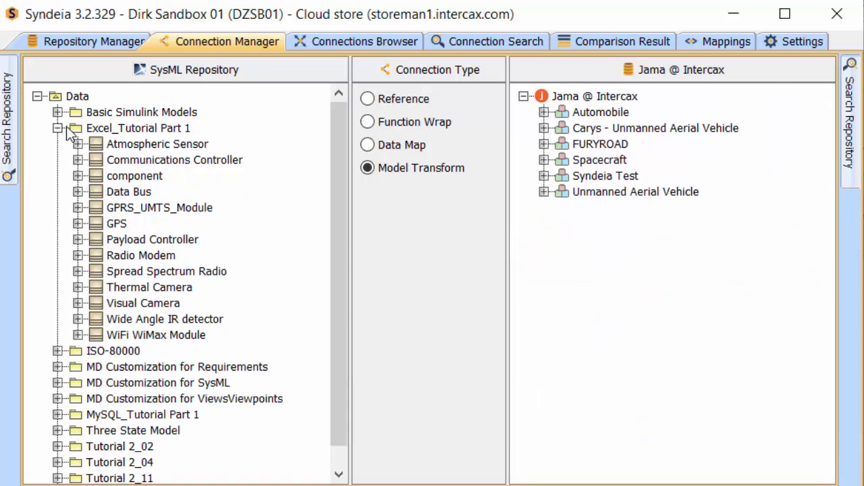
pyautogui.moveTo(578, 116)
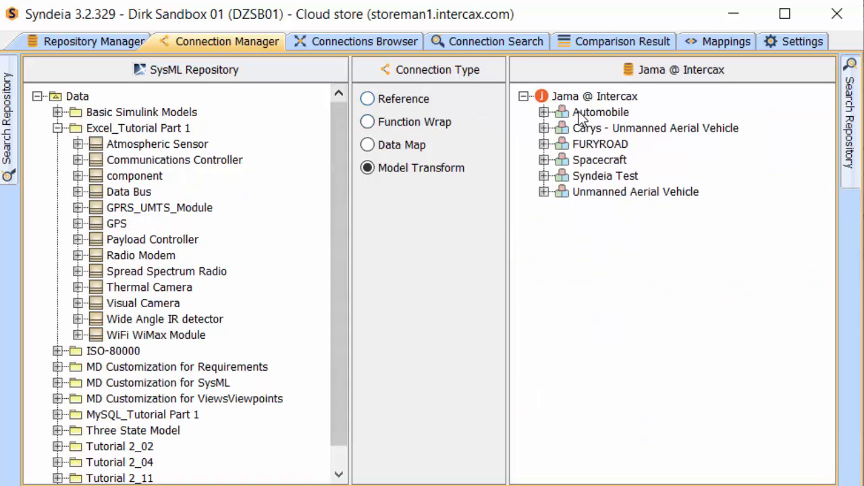
pyautogui.moveTo(545, 180)
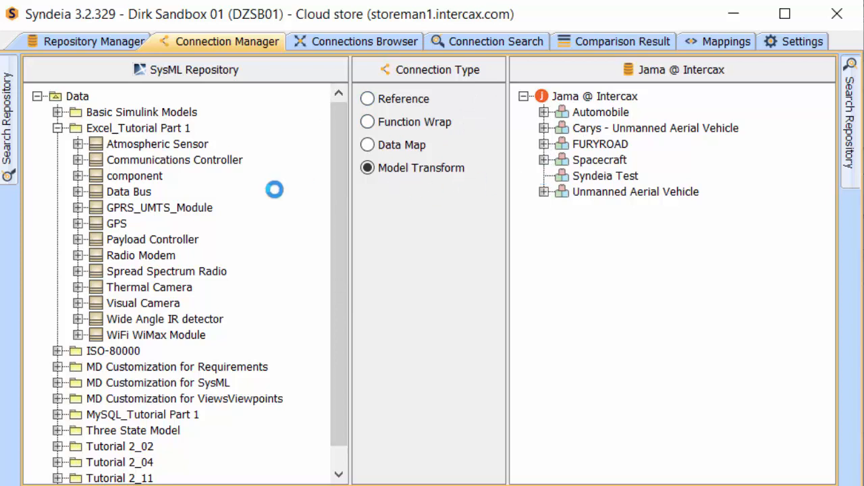
pyautogui.rightClick(158, 144)
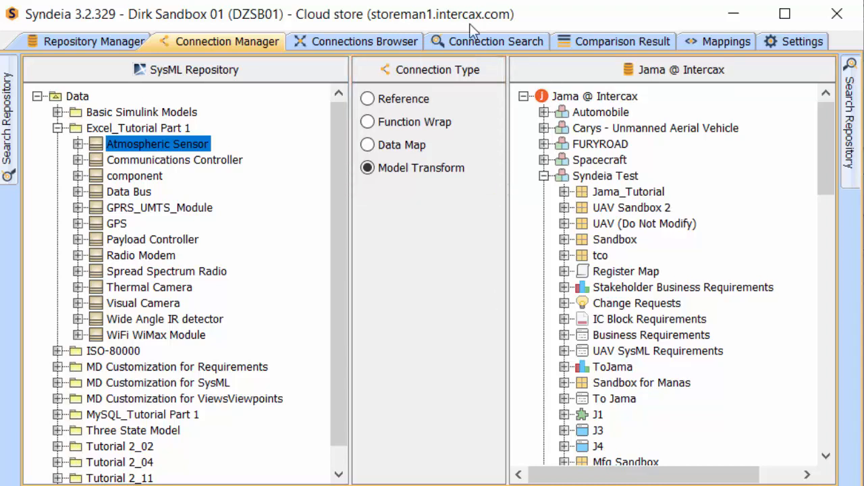
pyautogui.click(363, 41)
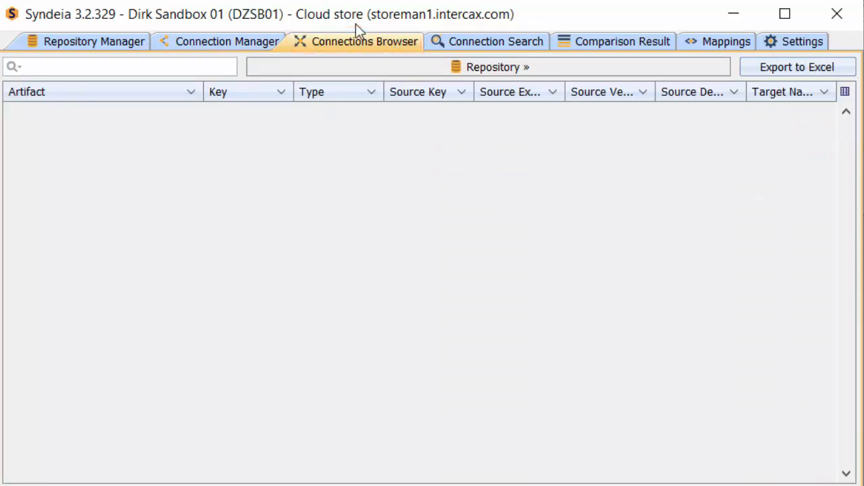
# Step: Expand Data, Excel_Tutorial Part 1 and Atmospheric Sensor to reveal connection DZSB01-R24
pyautogui.click(494, 67)
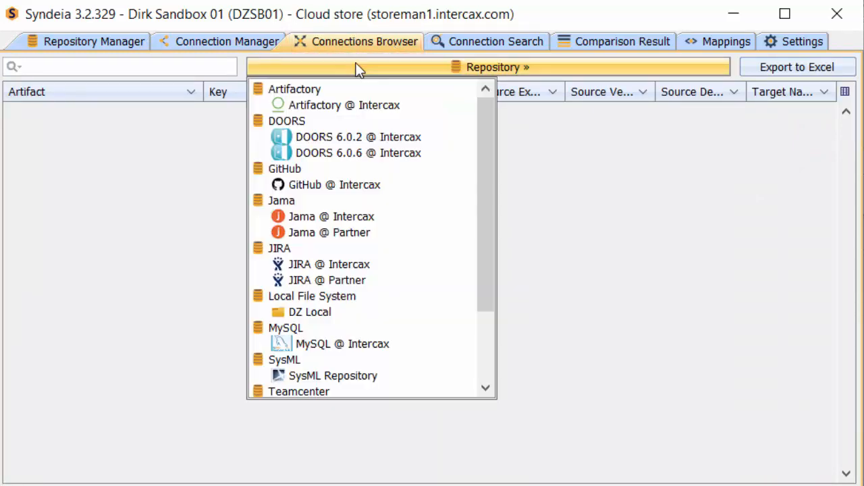
pyautogui.click(332, 376)
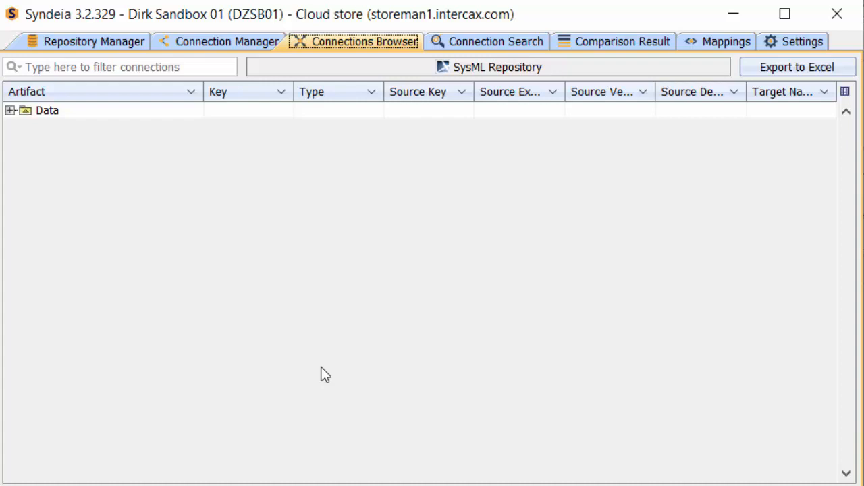
pyautogui.moveTo(243, 371)
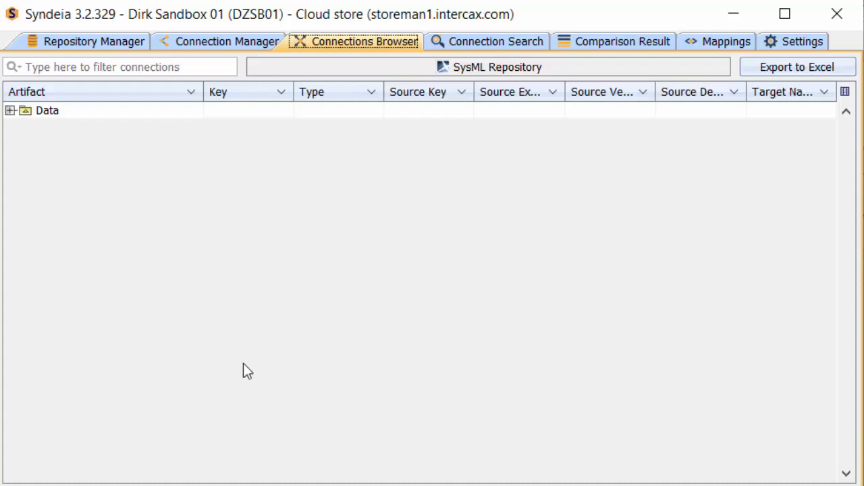
pyautogui.click(11, 110)
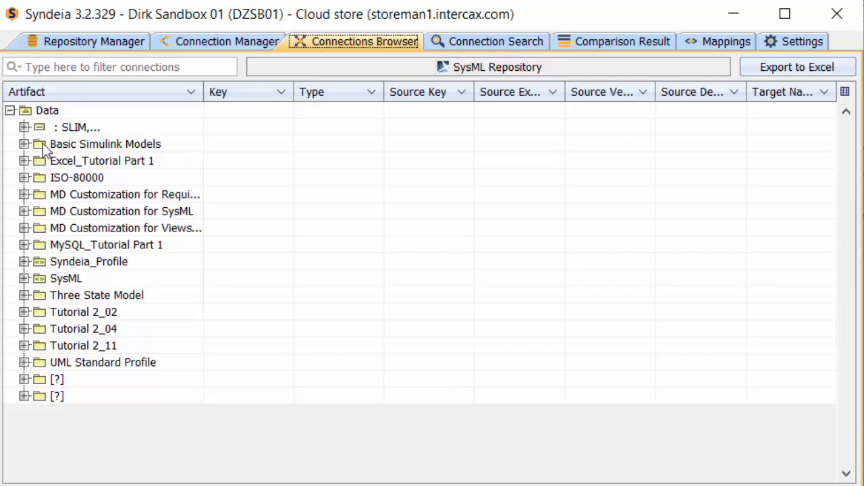
pyautogui.click(23, 161)
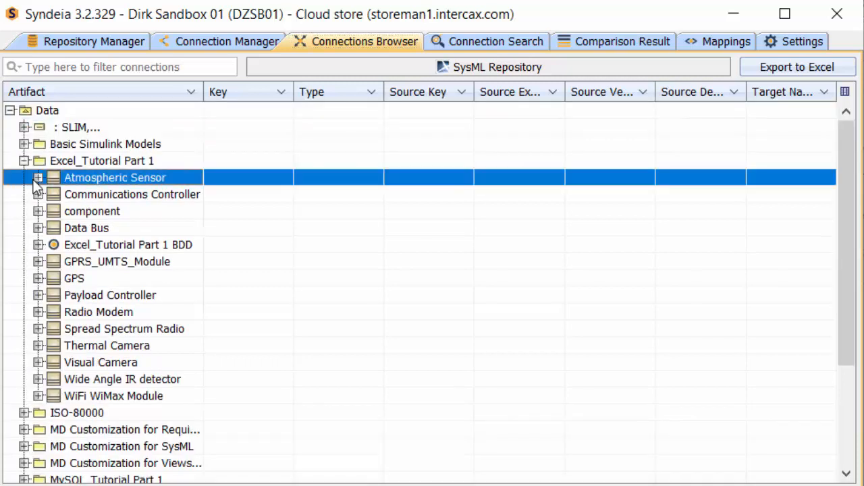
pyautogui.click(39, 177)
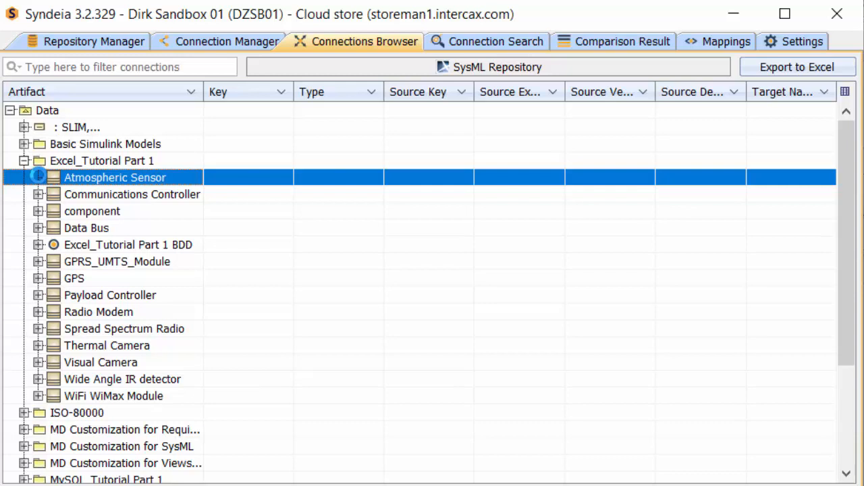
pyautogui.click(39, 177)
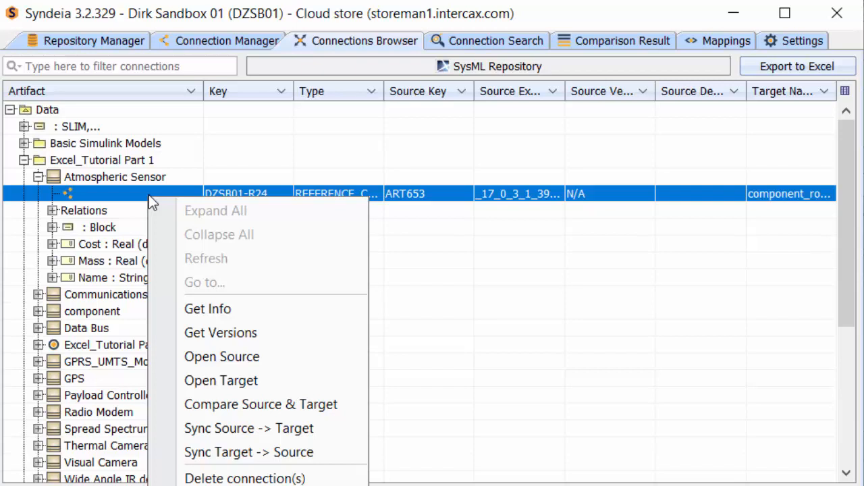
pyautogui.moveTo(411, 27)
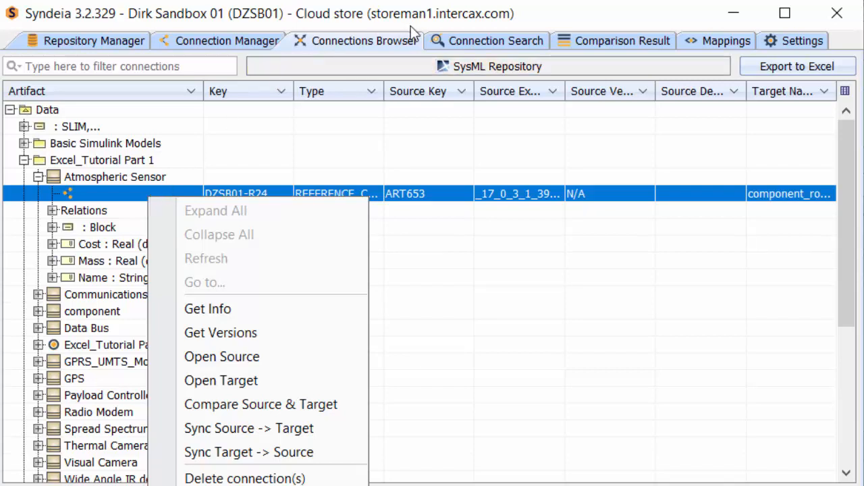
pyautogui.click(495, 41)
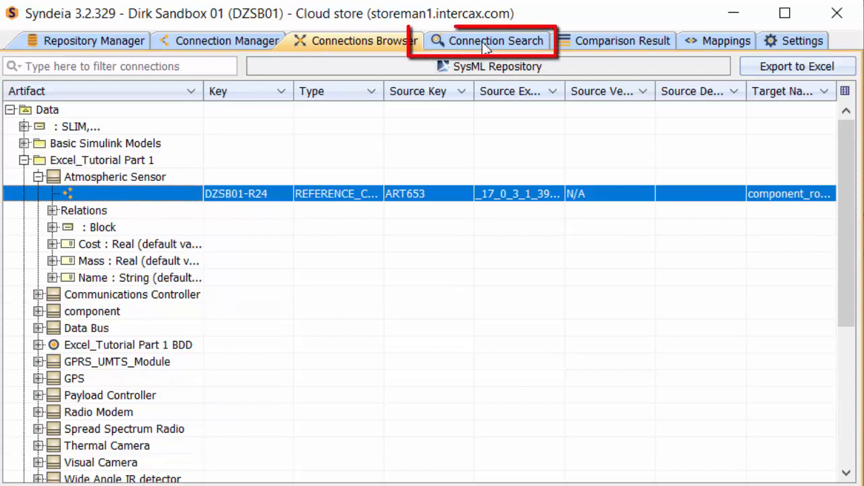
# Step: Get all connections in Connection Search and compare DZSB01-R15's source and target
pyautogui.click(495, 40)
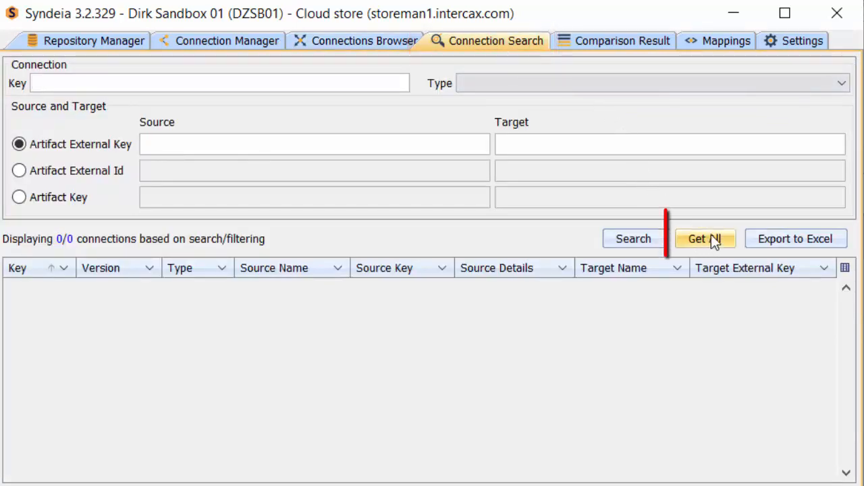
pyautogui.click(705, 238)
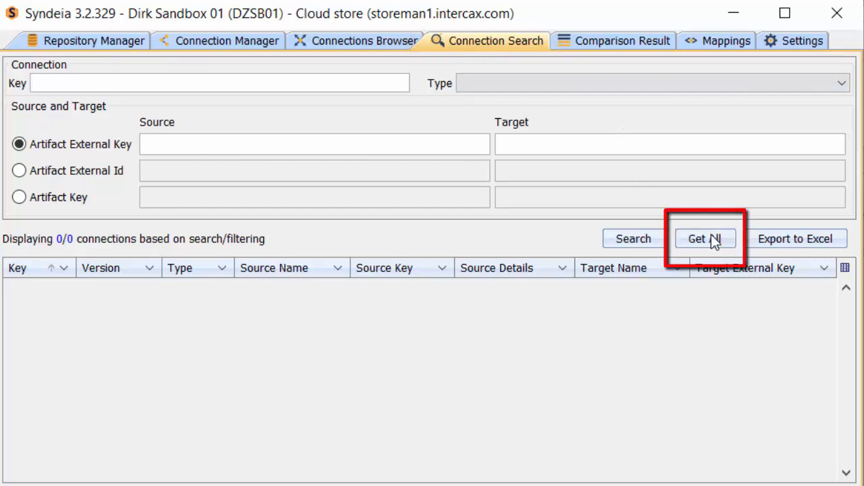
pyautogui.click(705, 238)
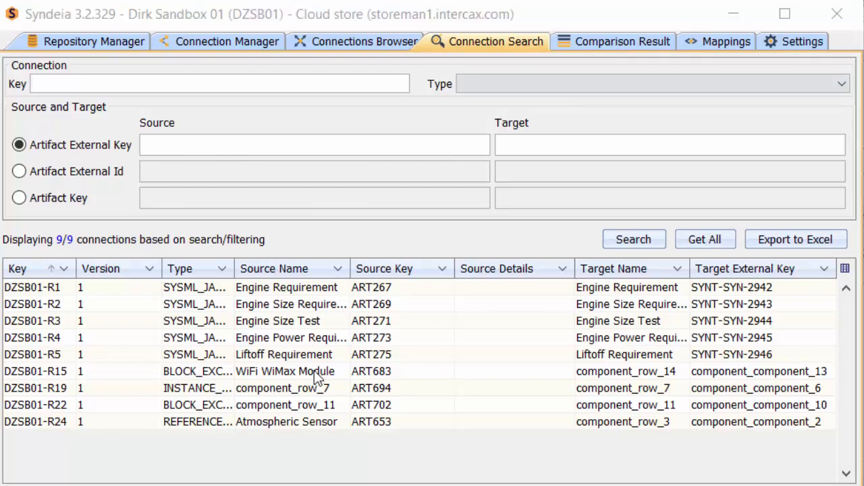
pyautogui.rightClick(286, 371)
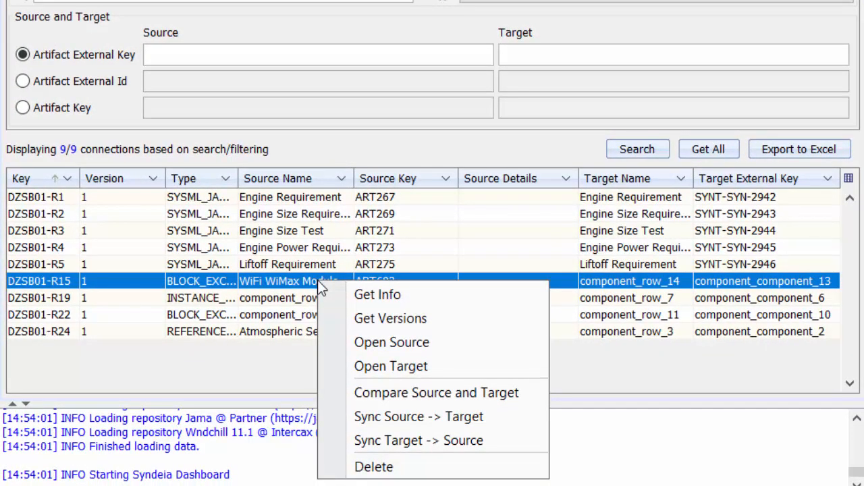
pyautogui.click(436, 392)
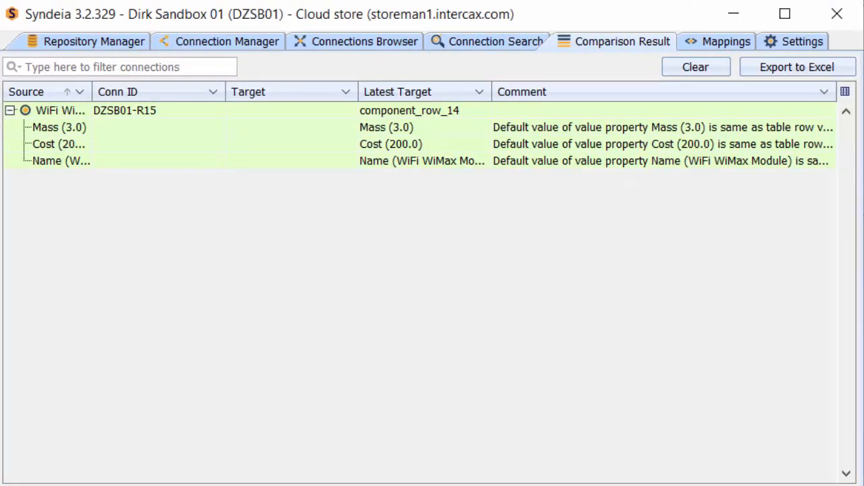
# Step: Open the Mappings tab listing SysML, JAMA, Teamcenter and SysML-Jama groups
pyautogui.click(620, 42)
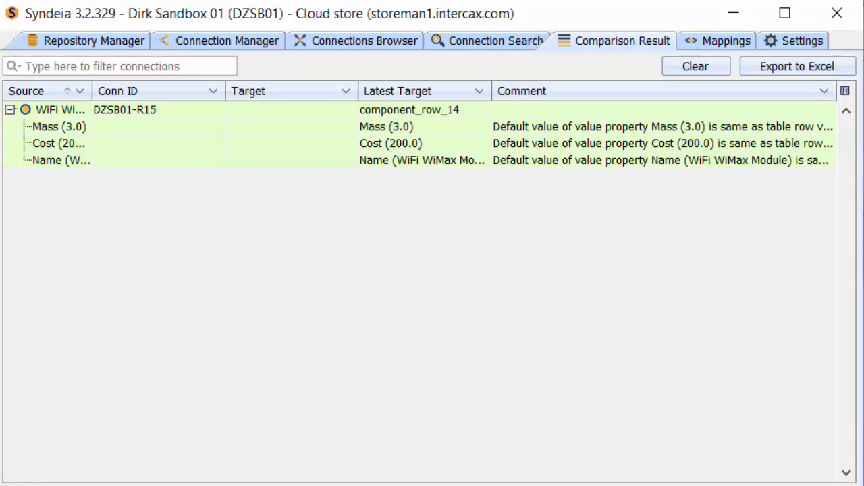
pyautogui.moveTo(726, 41)
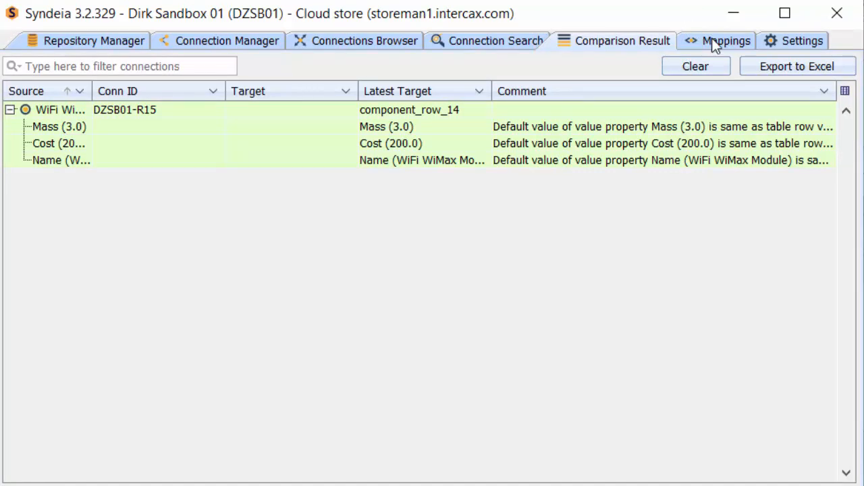
pyautogui.click(722, 41)
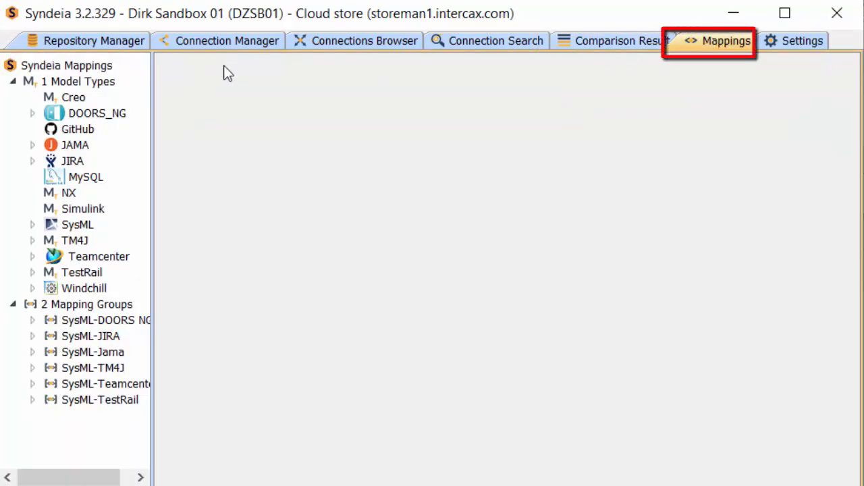
# Step: Show the Syndeia Mappings root tables, then open the Settings tab
pyautogui.click(66, 65)
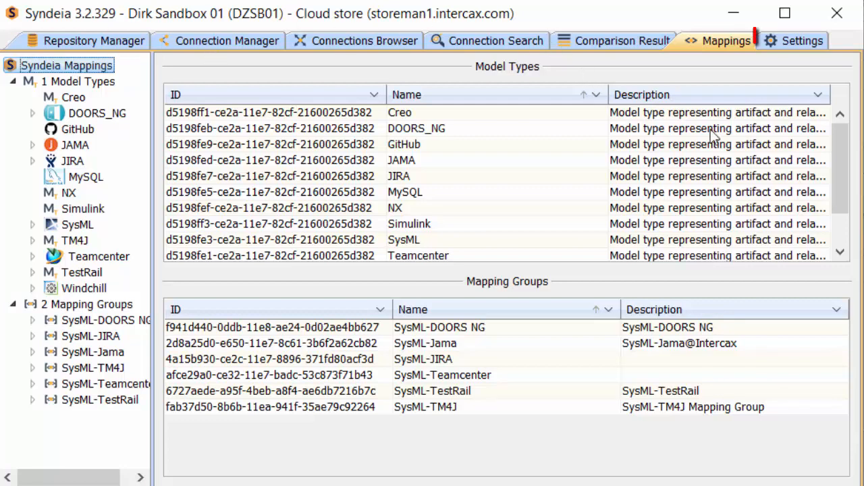
pyautogui.click(796, 41)
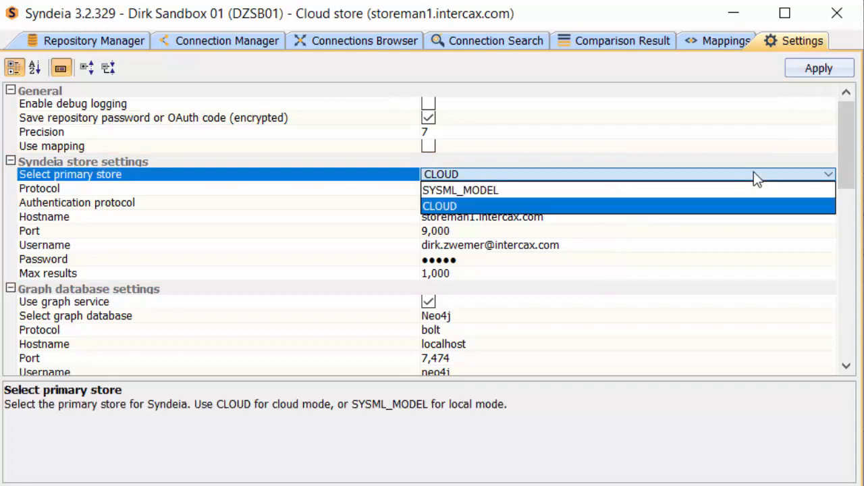
# Step: Keep CLOUD as the primary store and clear the log panel
pyautogui.click(439, 206)
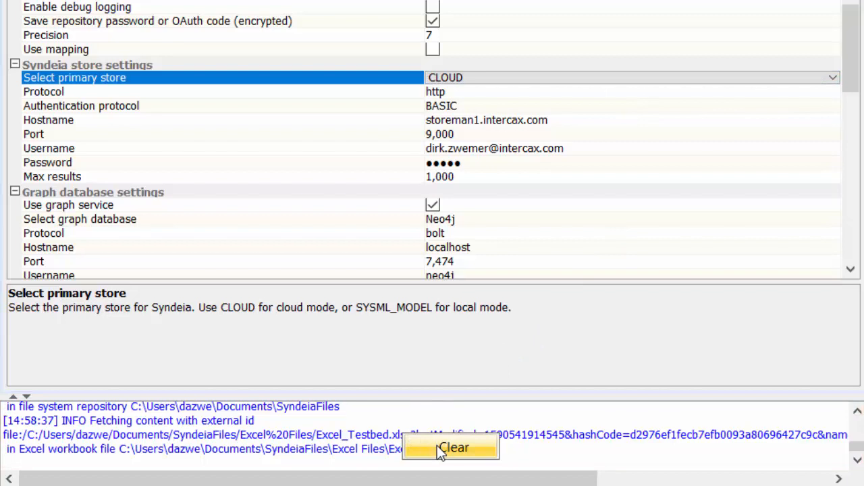
pyautogui.click(455, 447)
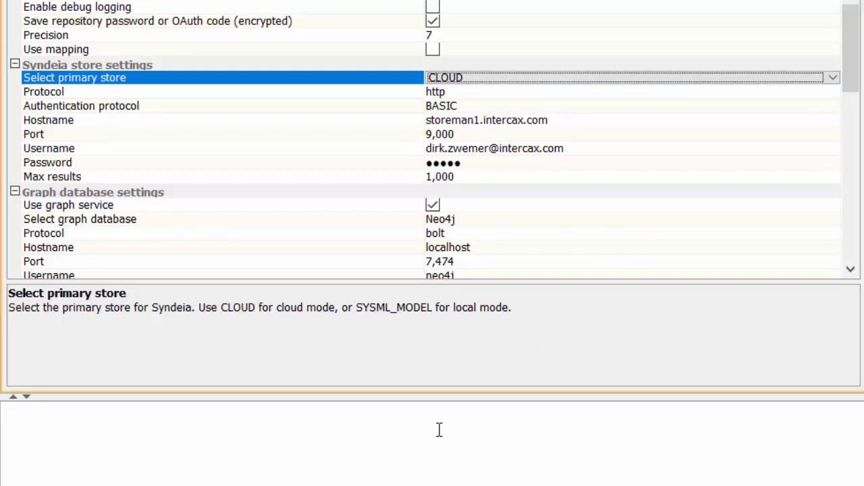